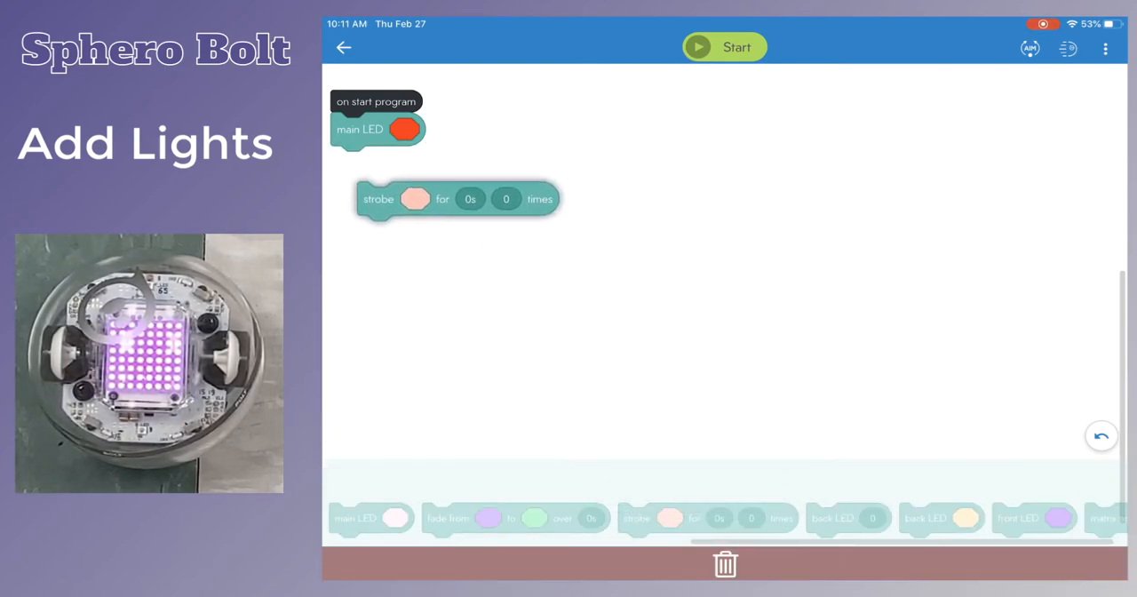
# Make the strobe block flash cyan for 0.2s, five times.
pyautogui.click(415, 198)
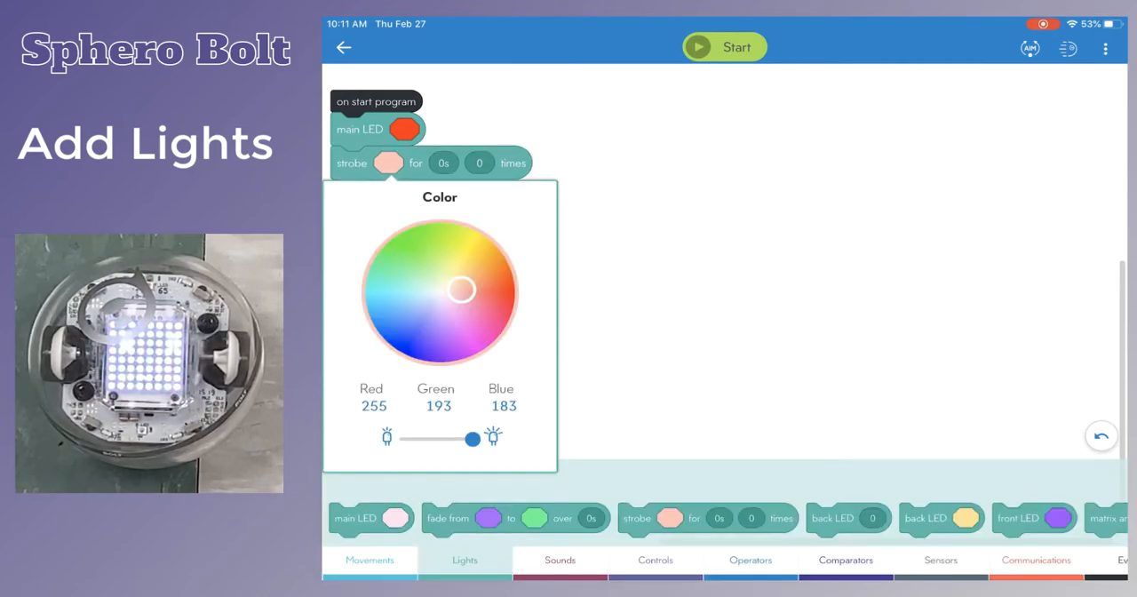
pyautogui.click(373, 282)
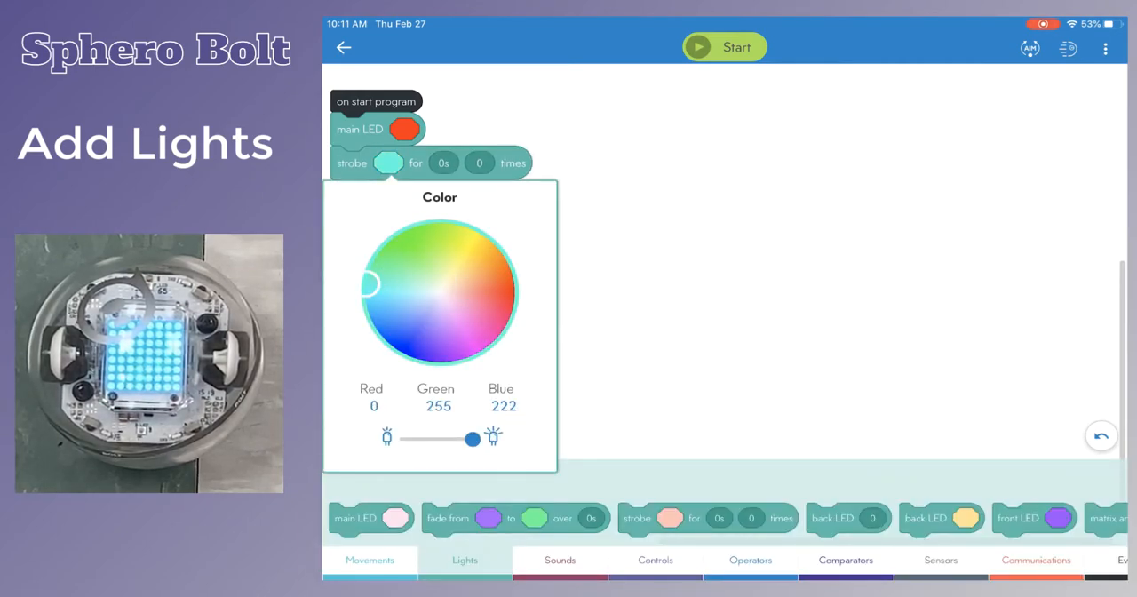
pyautogui.click(443, 162)
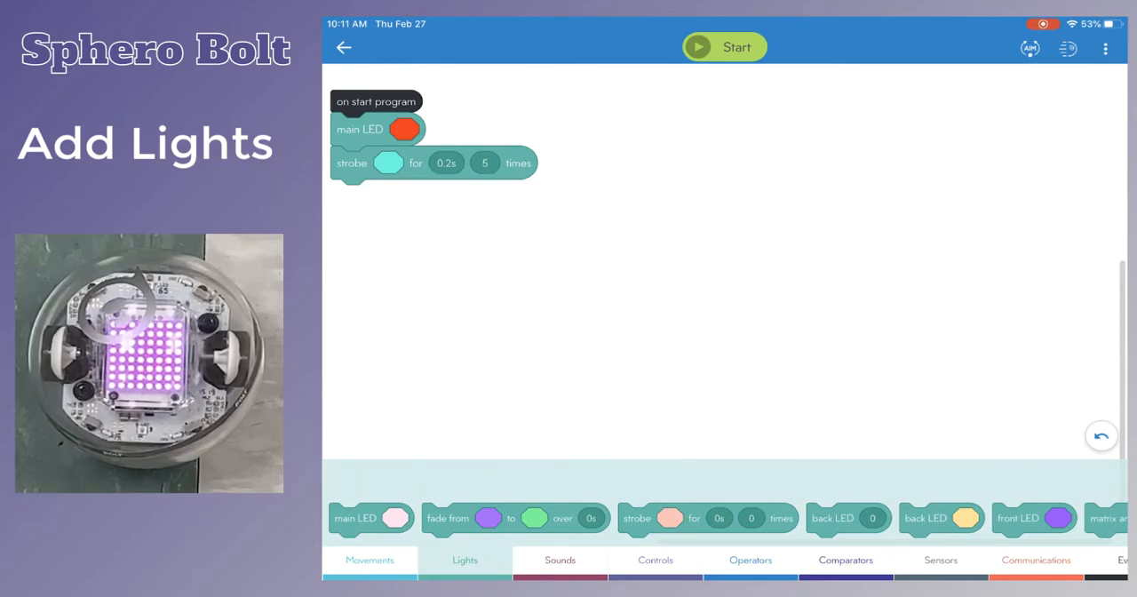
pyautogui.click(725, 46)
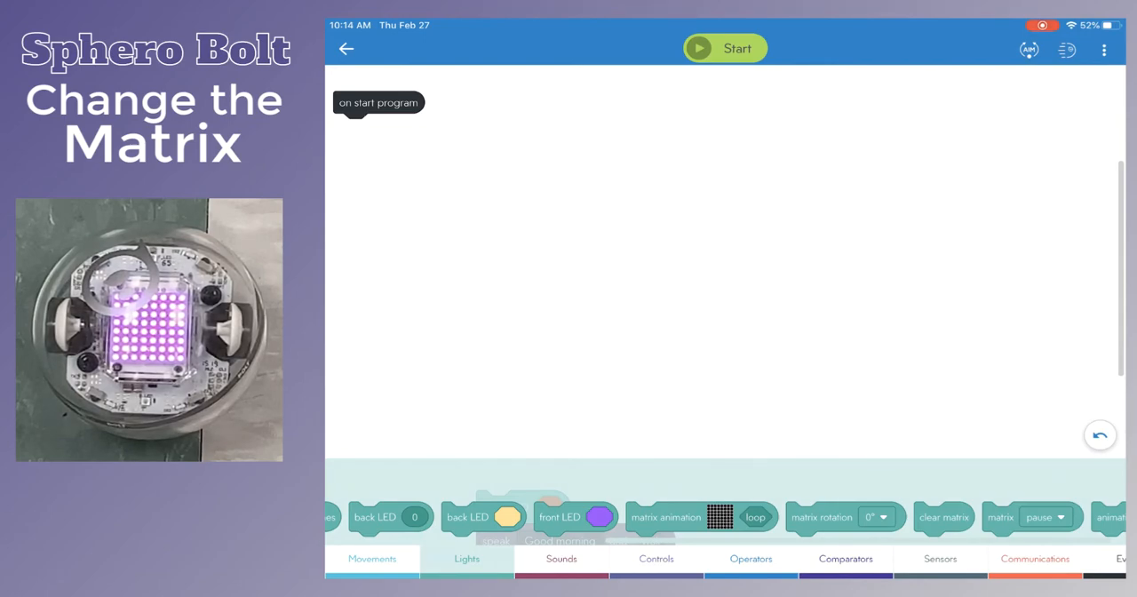
# Attach a matrix animation block under on start and create a new custom animation.
pyautogui.moveTo(701, 516); pyautogui.dragTo(416, 135)
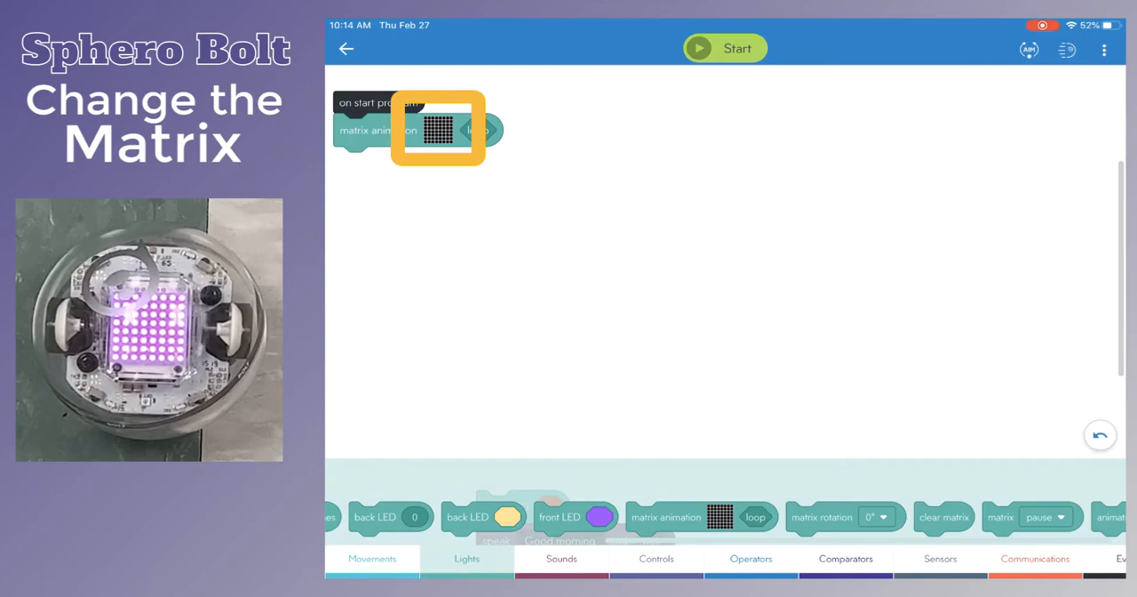
pyautogui.click(437, 129)
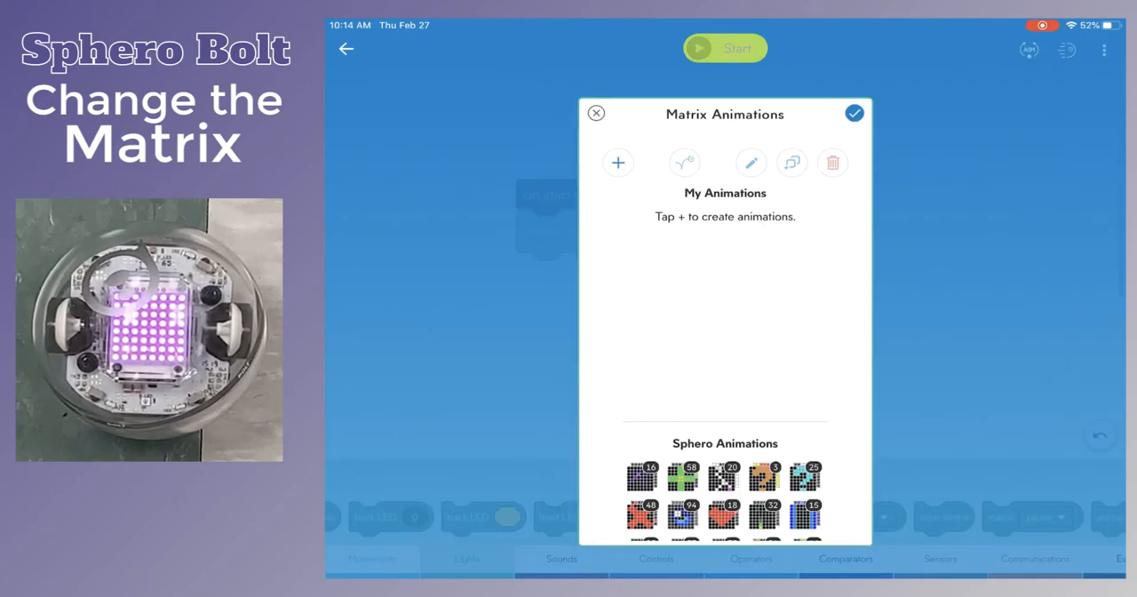
pyautogui.click(617, 162)
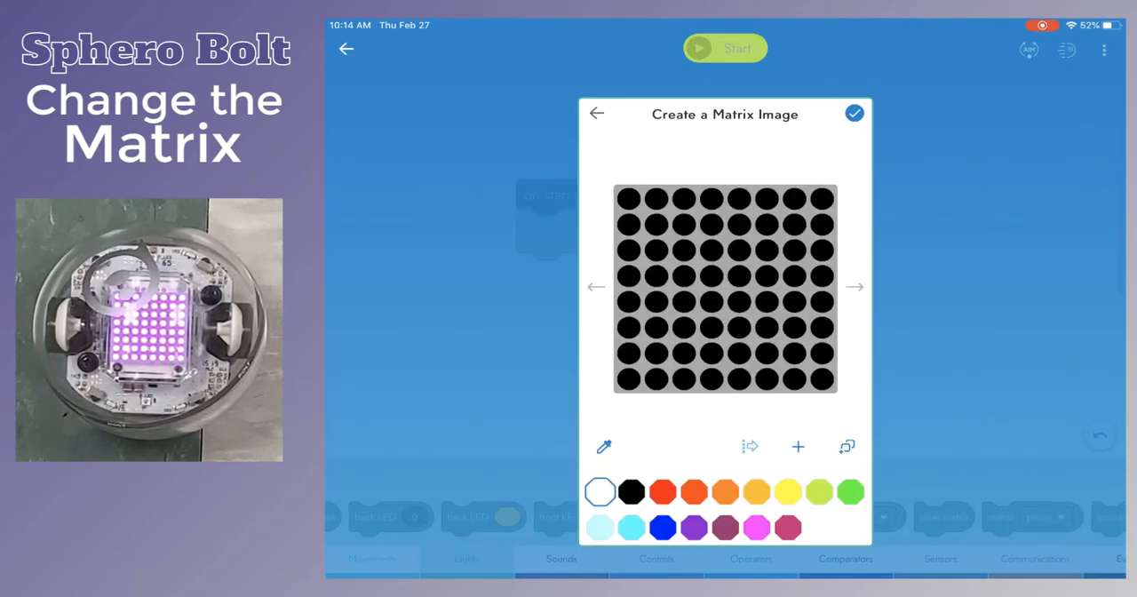
# Paint red pixel columns across duplicated frames and save the animation.
pyautogui.click(663, 491)
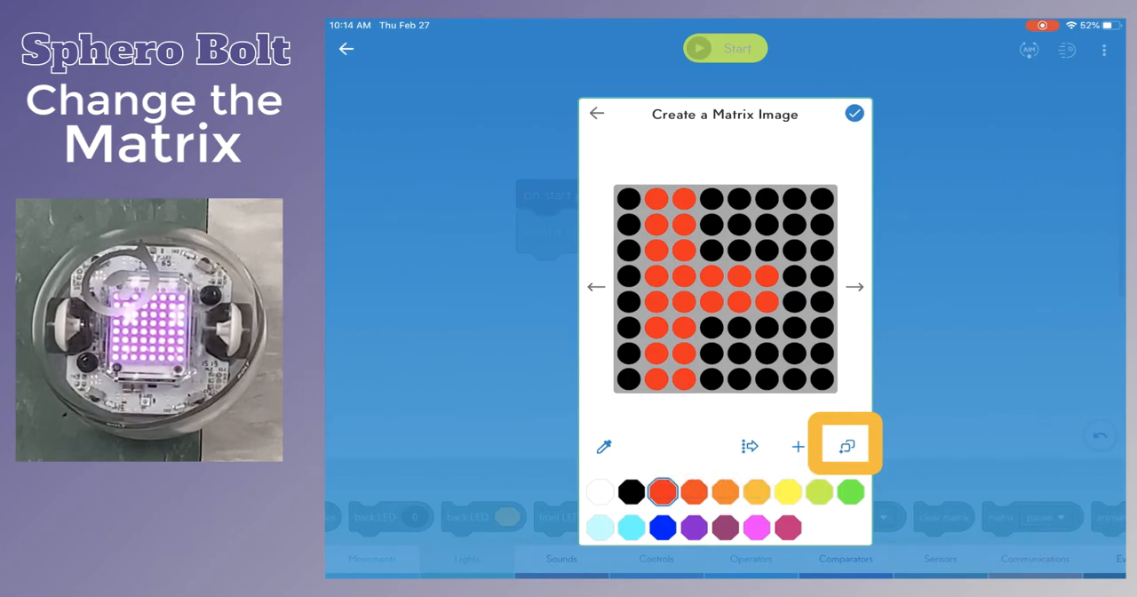
pyautogui.click(845, 446)
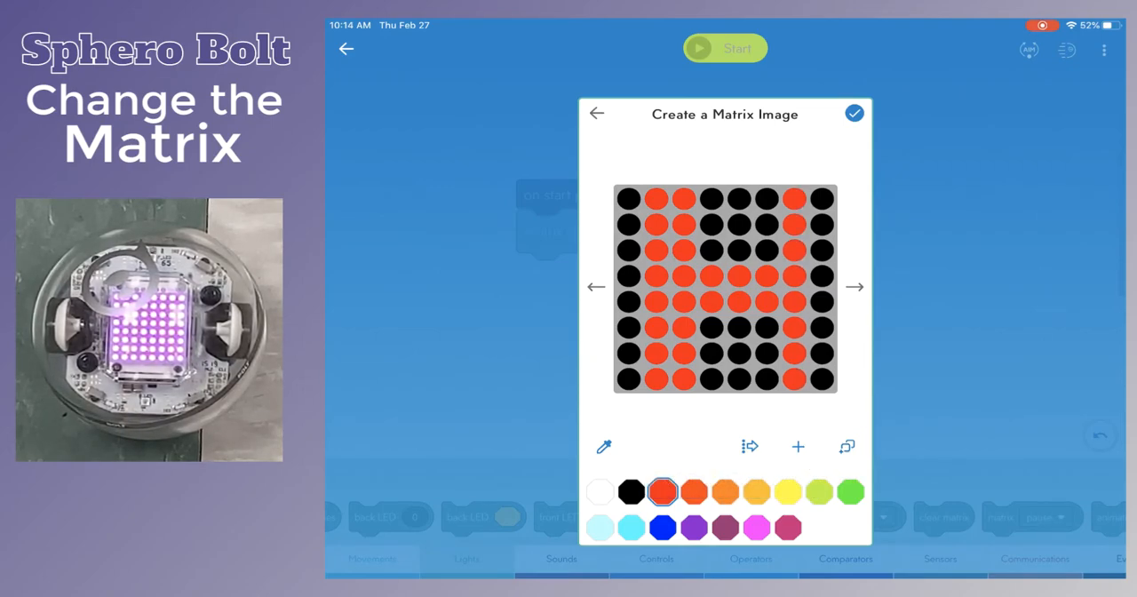
pyautogui.click(797, 446)
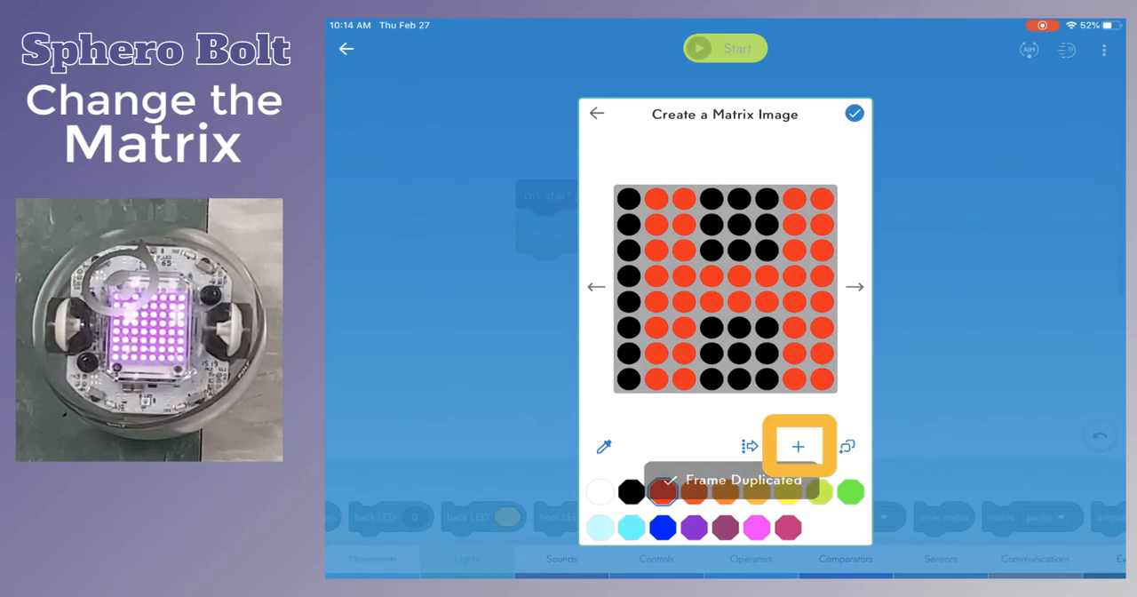
pyautogui.click(797, 446)
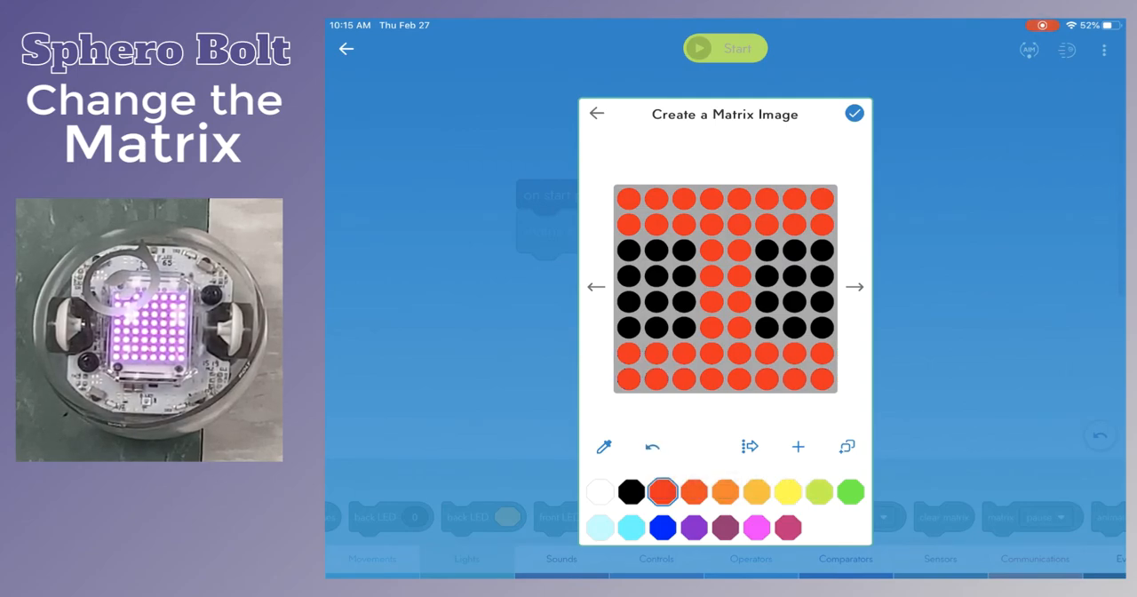
pyautogui.click(854, 113)
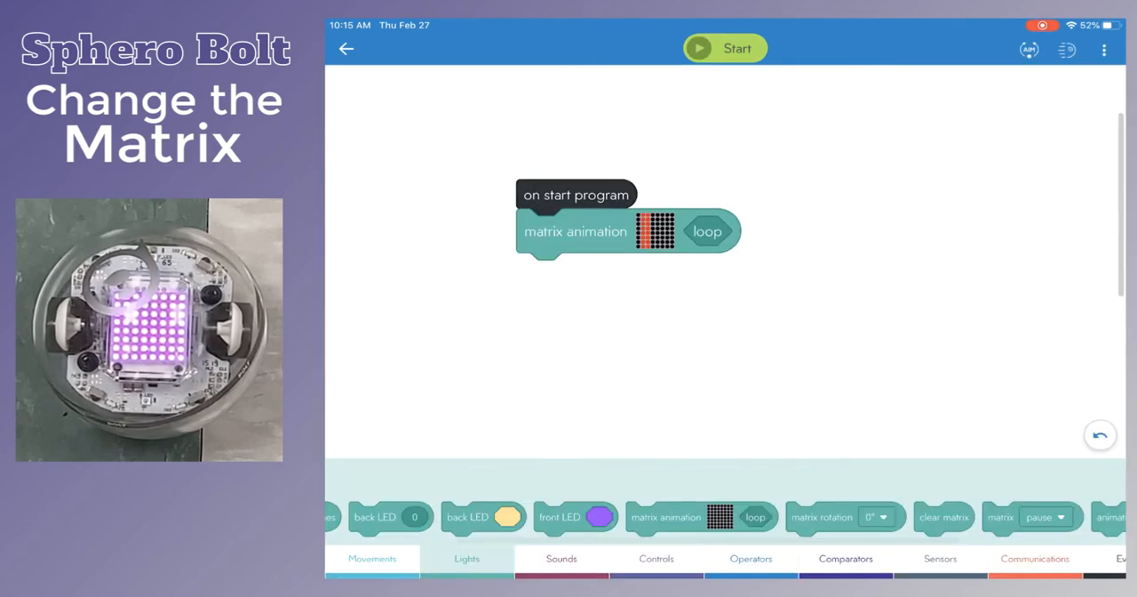